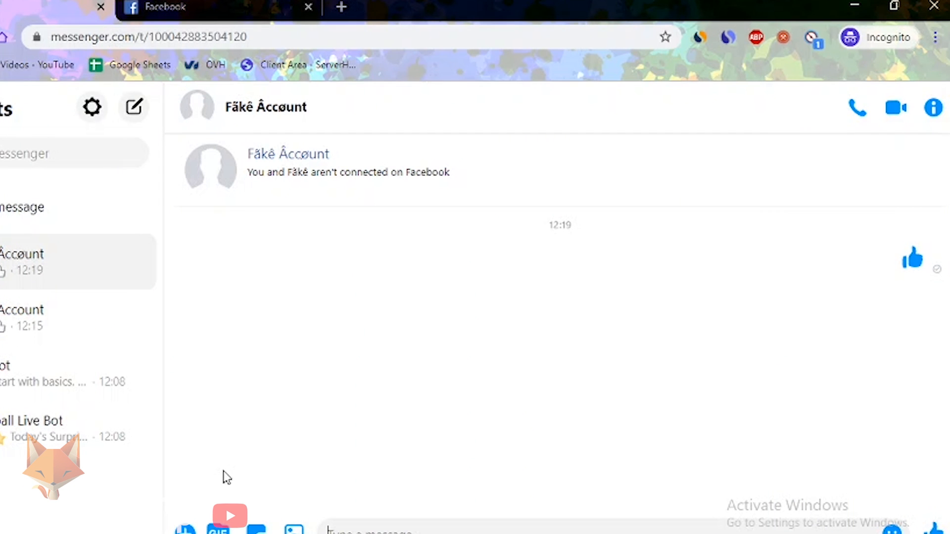
{"action": "mouse_move", "coordinate": [176, 84]}
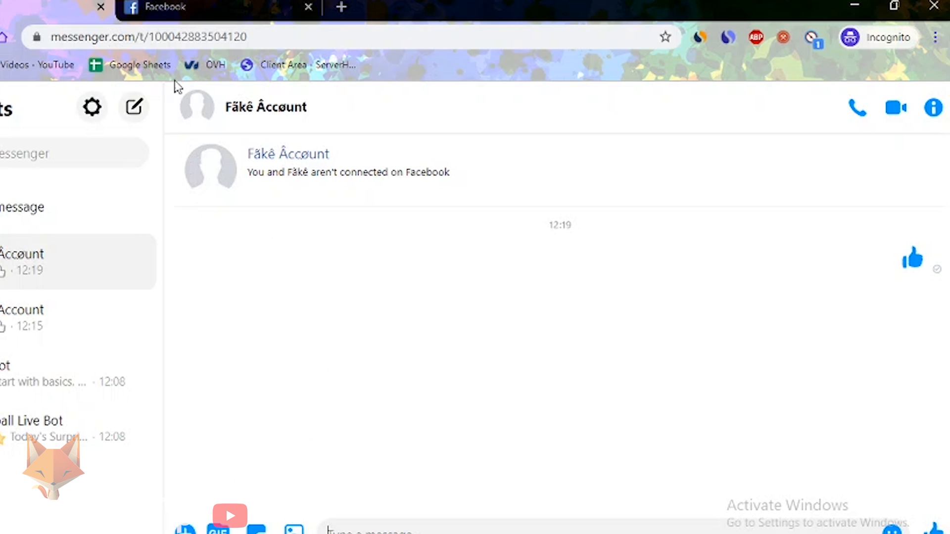
{"action": "mouse_move", "coordinate": [610, 306]}
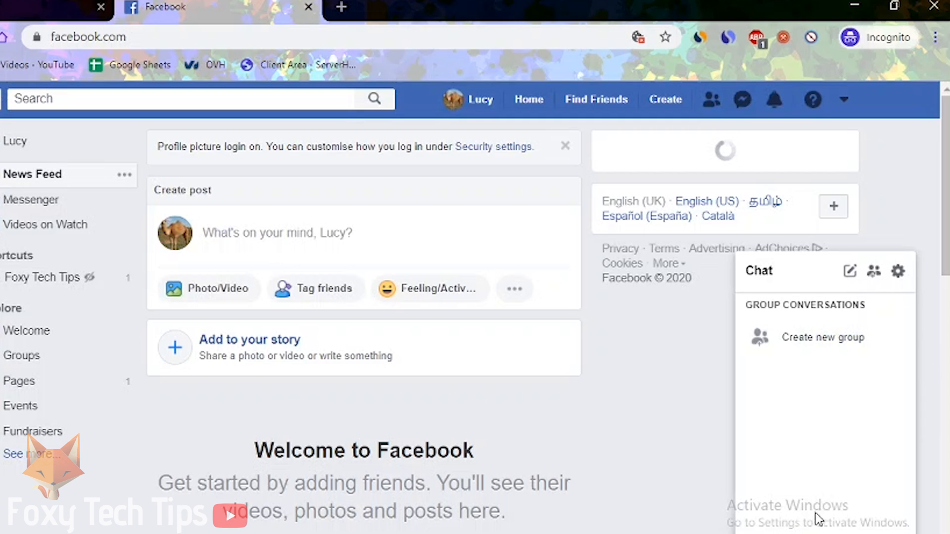
{"action": "mouse_move", "coordinate": [679, 472]}
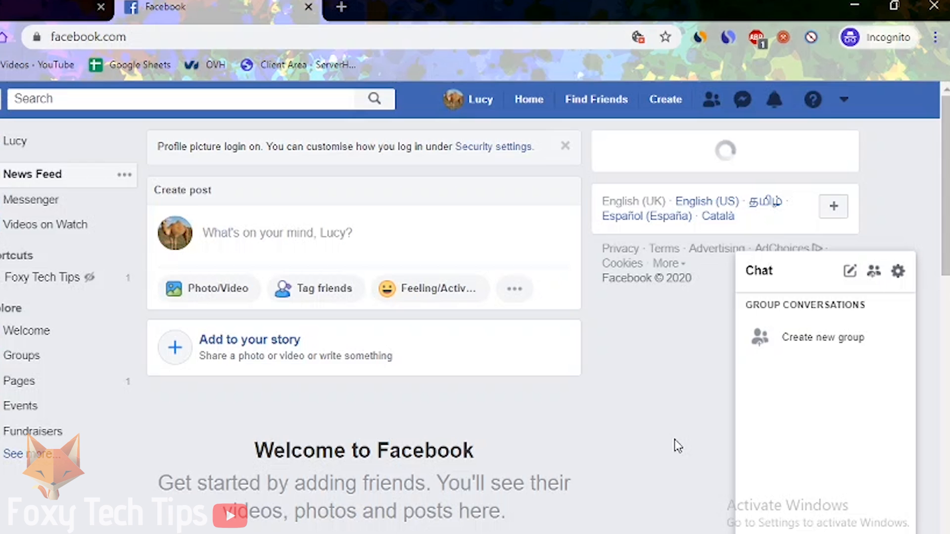
{"action": "mouse_move", "coordinate": [899, 271]}
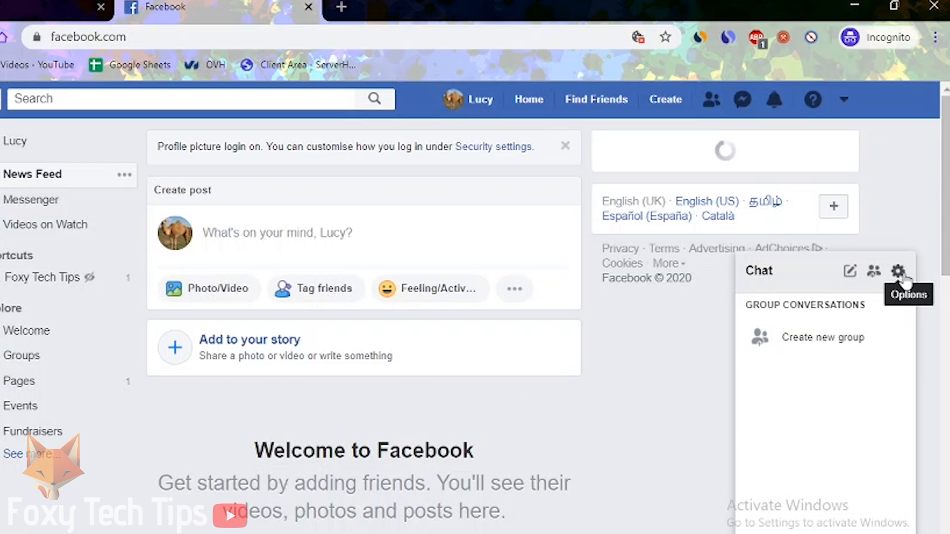
- From the Chat sidebar options gear, choose Turn Off Video/Voice Calls
{"action": "left_click", "coordinate": [898, 271]}
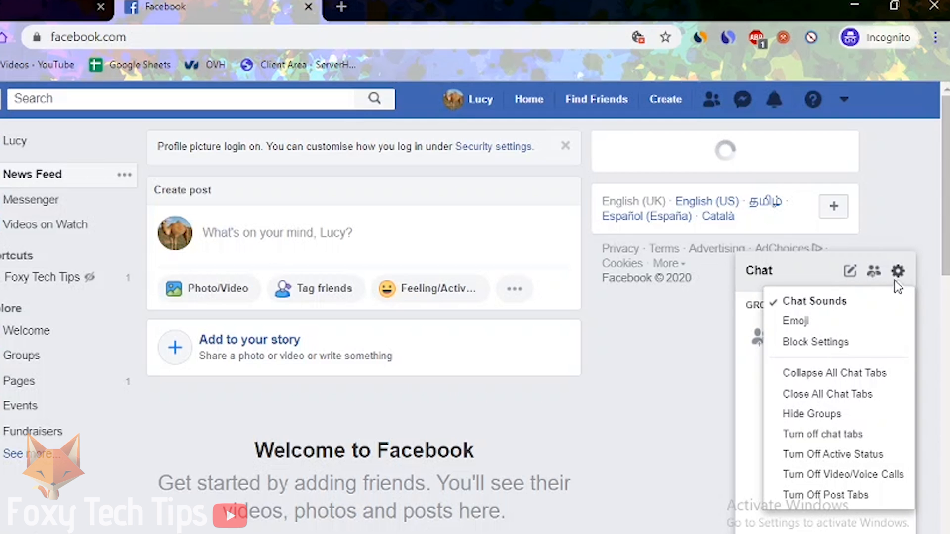
{"action": "mouse_move", "coordinate": [842, 474]}
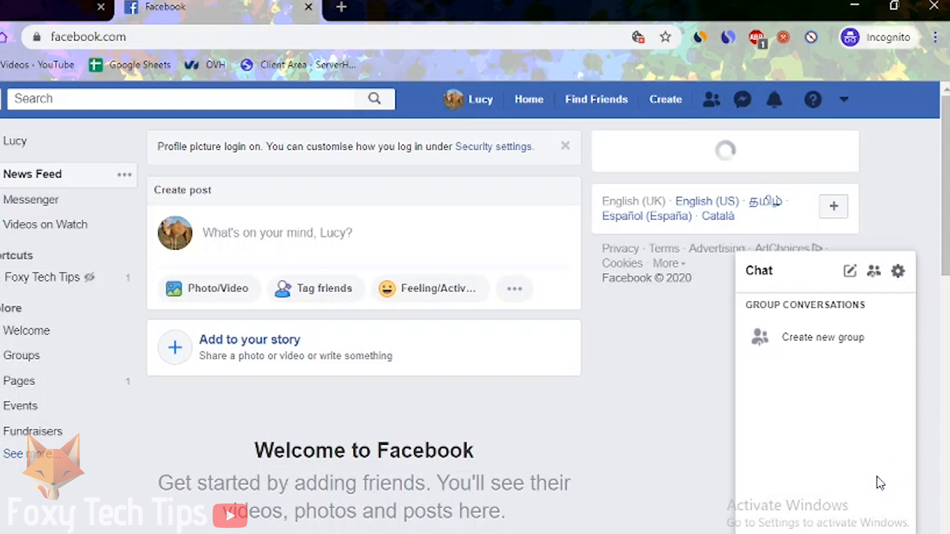
{"action": "left_click", "coordinate": [898, 270]}
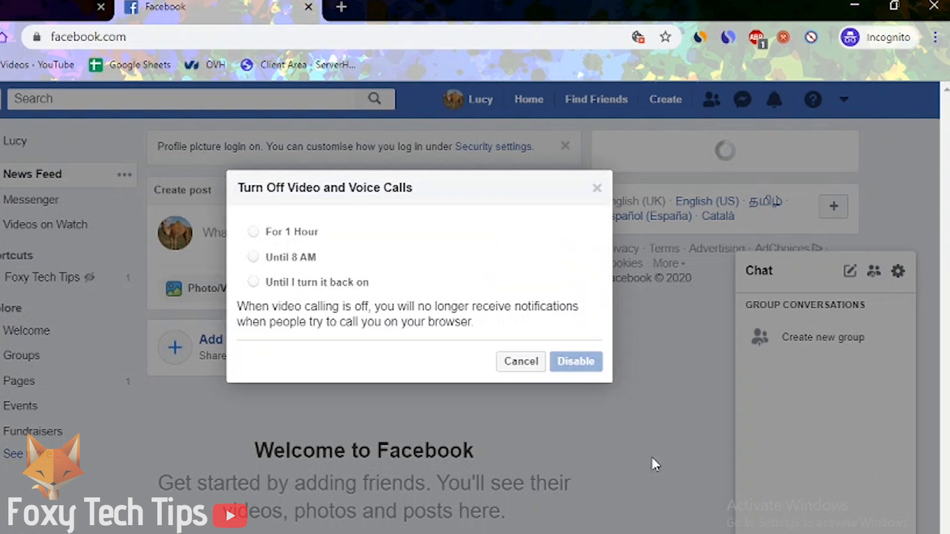
- Disable video and voice calls with 'Until I turn it back on'
{"action": "left_click", "coordinate": [253, 282]}
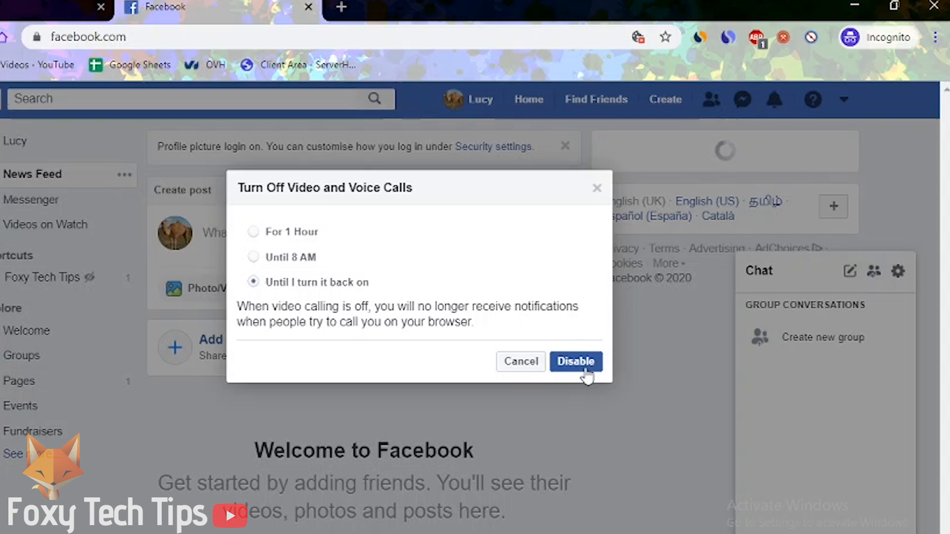
{"action": "left_click", "coordinate": [574, 362]}
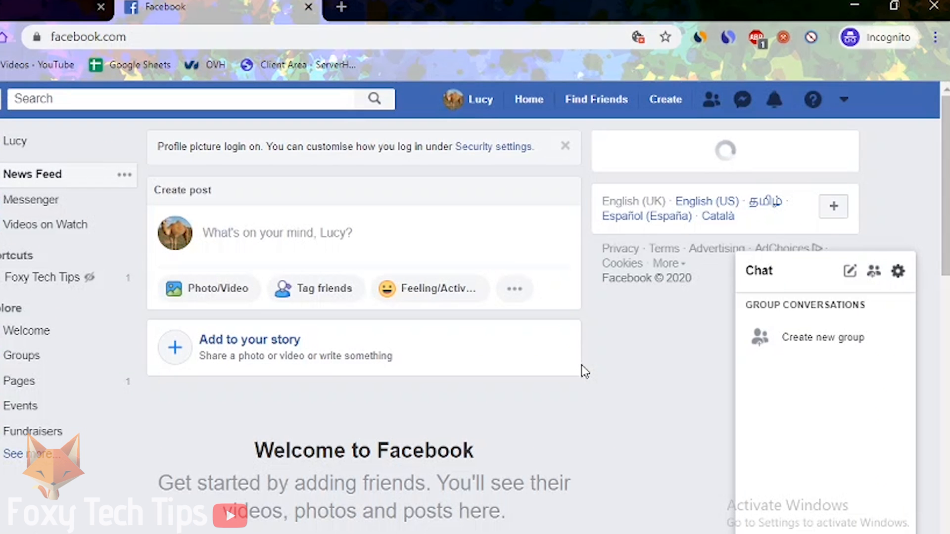
{"action": "mouse_move", "coordinate": [822, 337]}
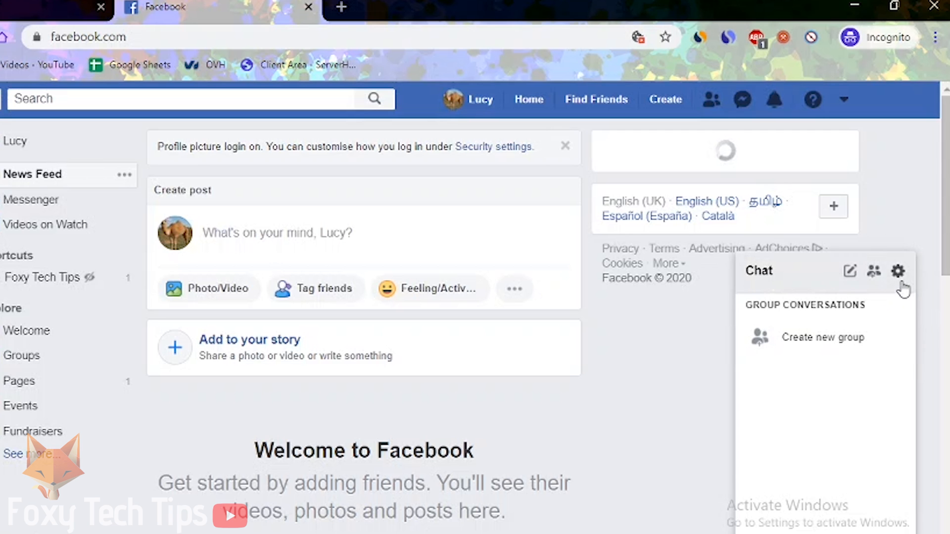
- Reopen the Chat options gear, then move to the Android home screen
{"action": "left_click", "coordinate": [899, 271]}
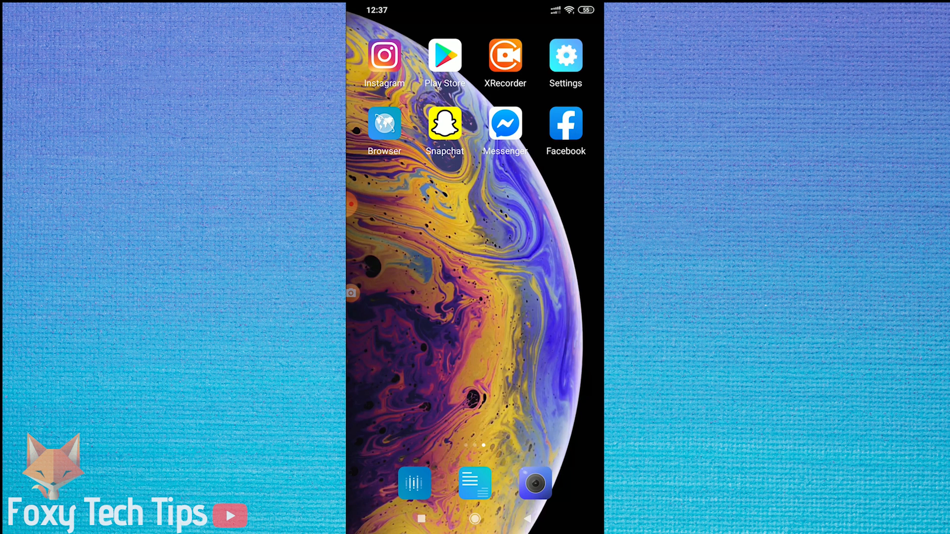
- Open Android Settings and go to Manage apps
{"action": "left_click", "coordinate": [564, 58]}
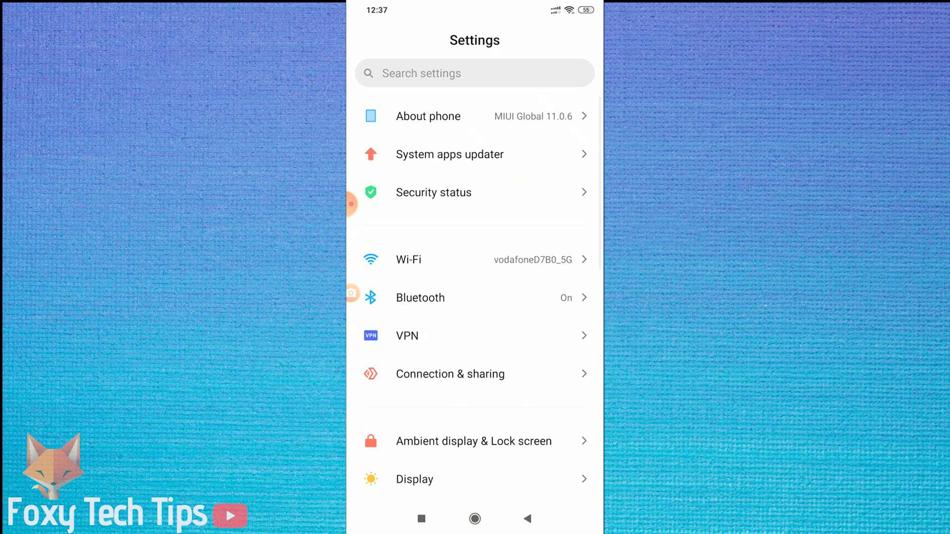
{"action": "scroll", "scroll_direction": "down", "scroll_amount": 3}
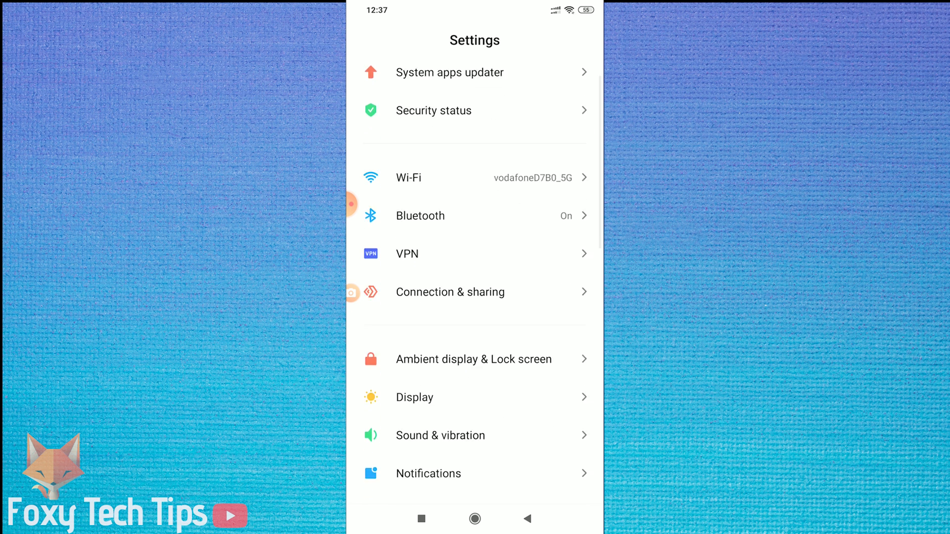
{"action": "scroll", "scroll_direction": "down", "scroll_amount": 3}
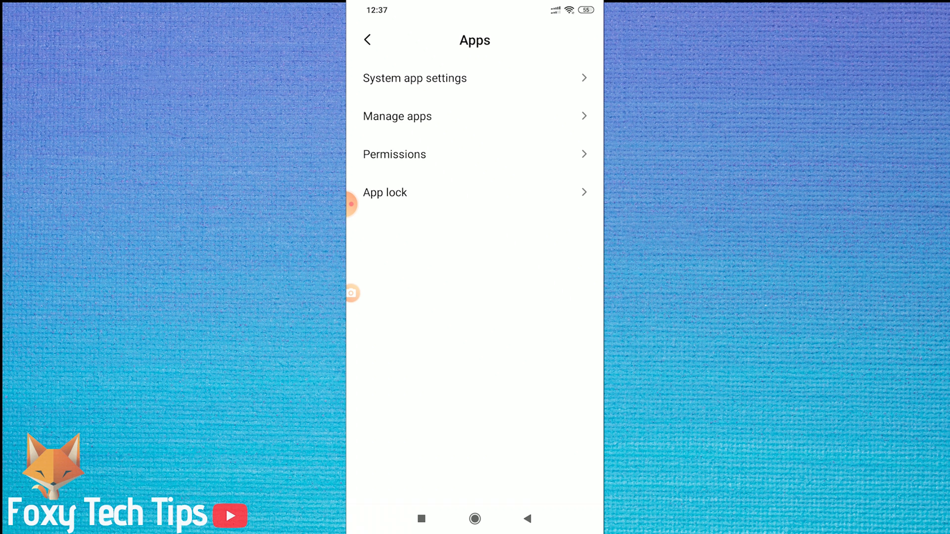
{"action": "left_click", "coordinate": [397, 116]}
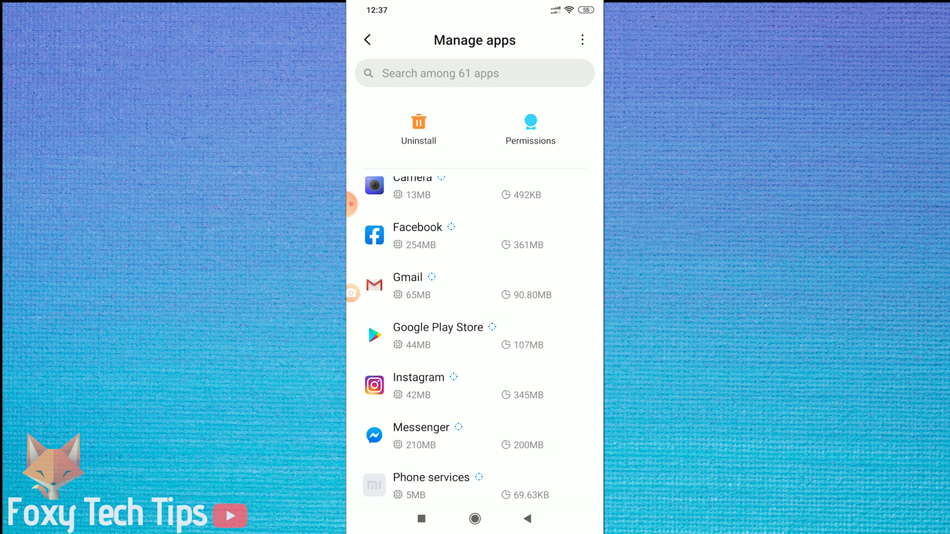
- Open Messenger's app info page from the installed apps list
{"action": "scroll", "scroll_direction": "down", "scroll_amount": 3}
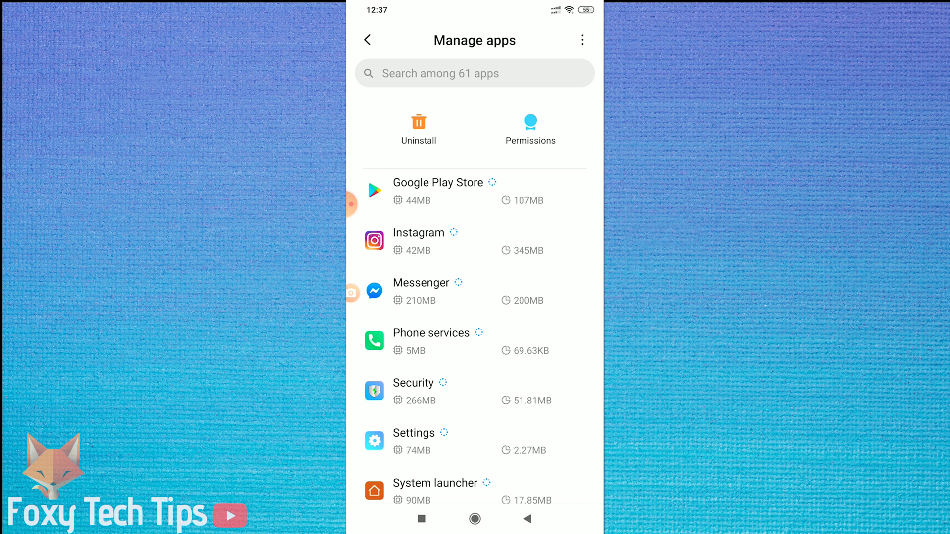
{"action": "left_click", "coordinate": [420, 283]}
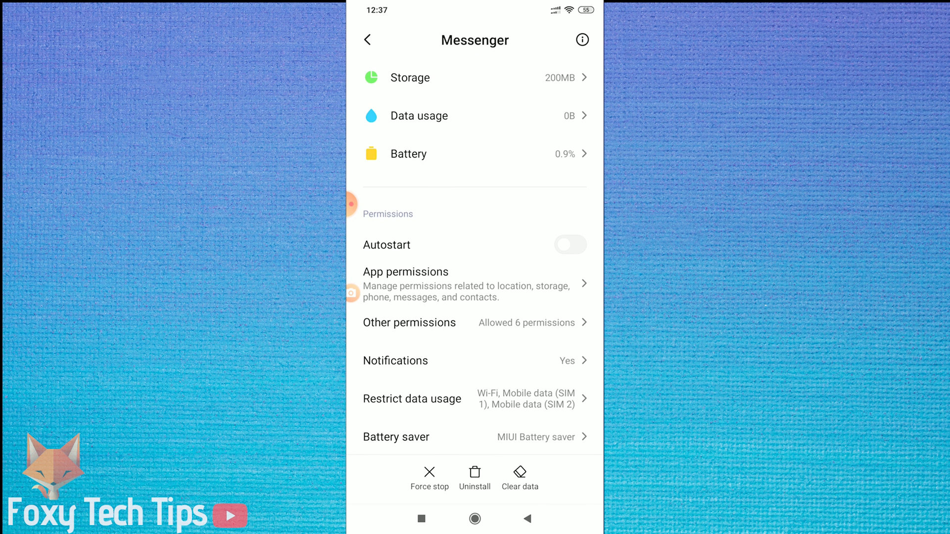
- Turn off Messenger's Camera, Microphone and Telephone permissions and return to app info
{"action": "left_click", "coordinate": [474, 284]}
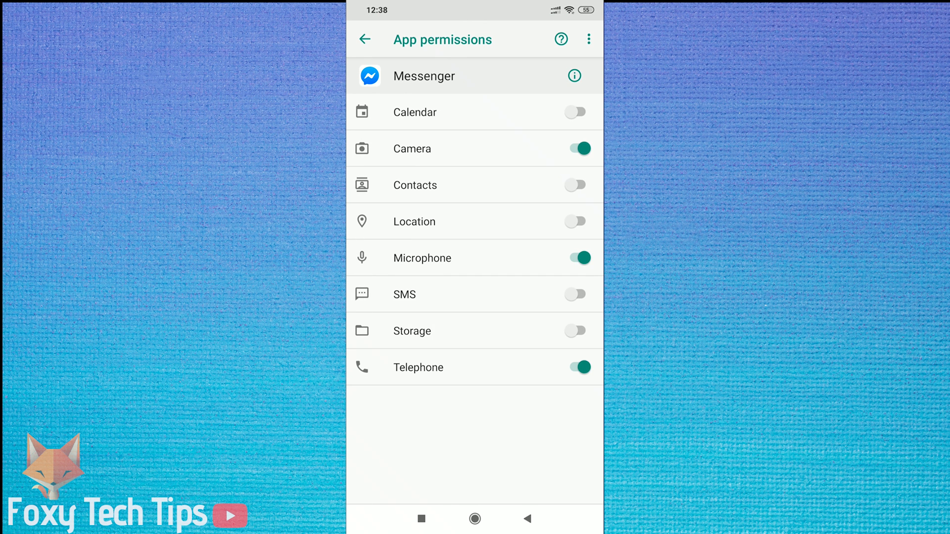
{"action": "left_click", "coordinate": [575, 148]}
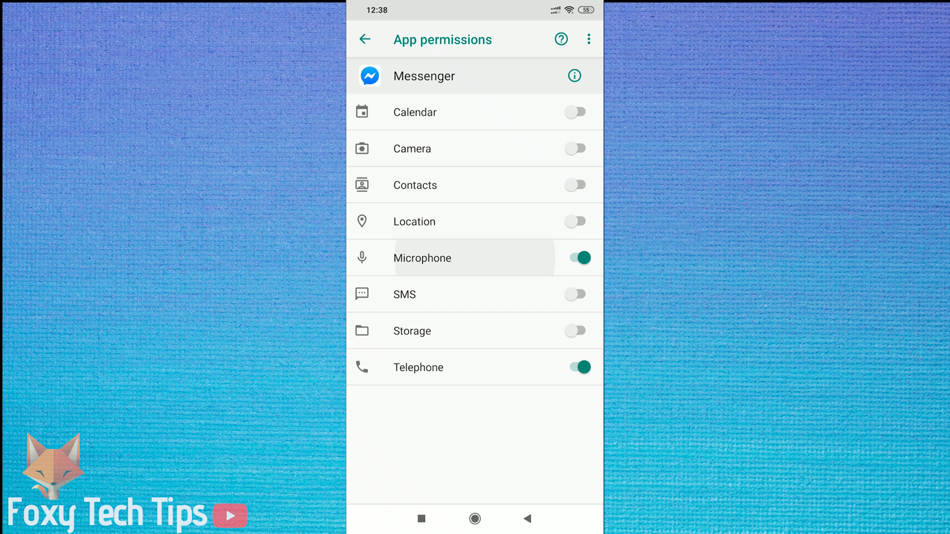
{"action": "left_click", "coordinate": [575, 257]}
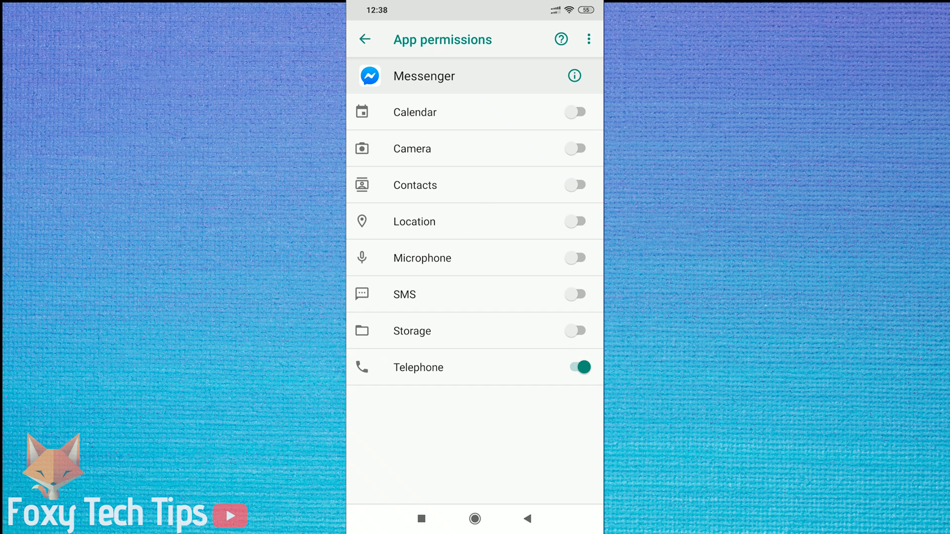
{"action": "left_click", "coordinate": [576, 367]}
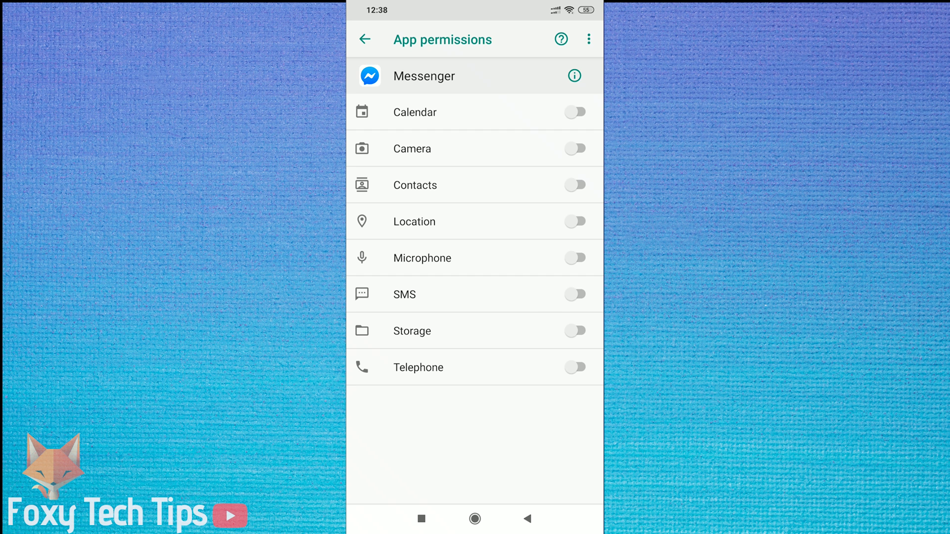
{"action": "left_click", "coordinate": [365, 39]}
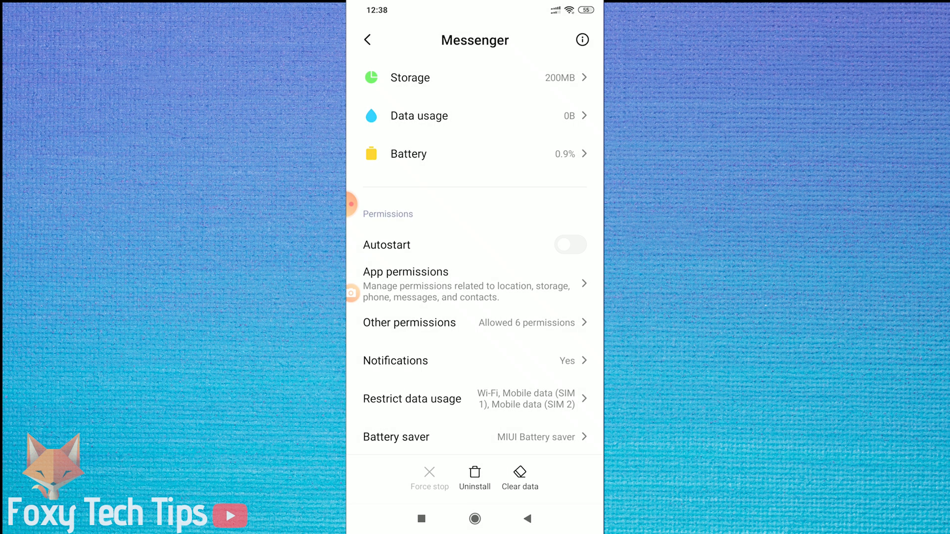